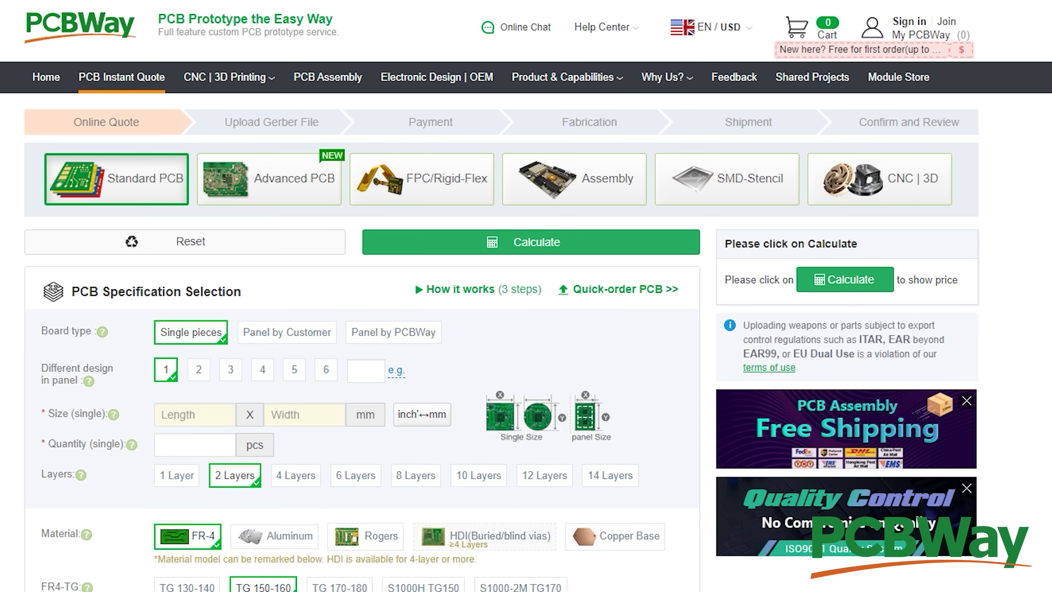
# - Order five 85 x 55 mm 2-layer boards with UK shipping applied and attach the Gerber zip
pyautogui.click(195, 415)
pyautogui.write('55')
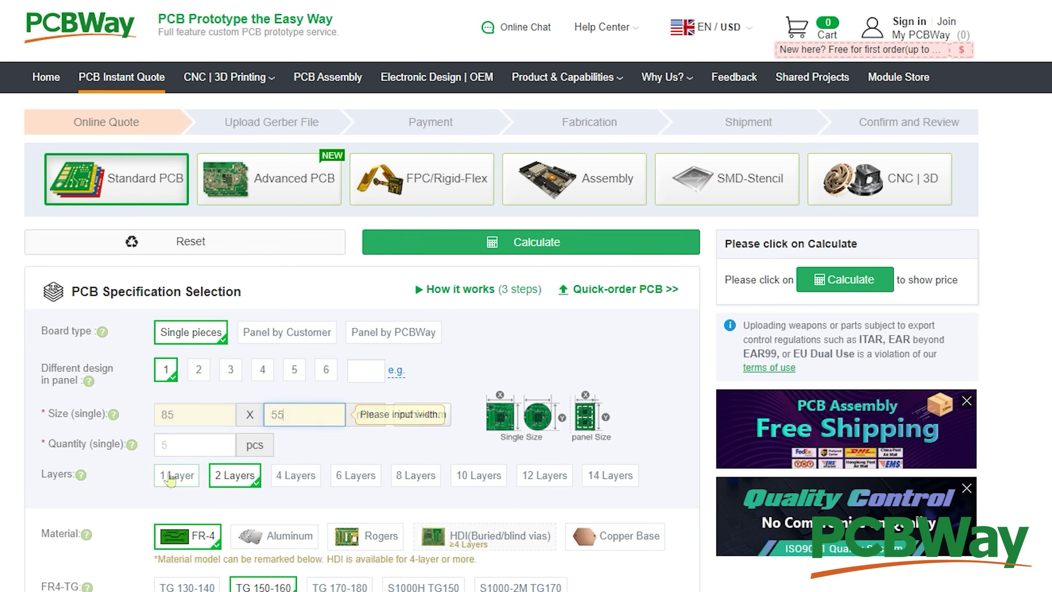
pyautogui.scroll(-3)
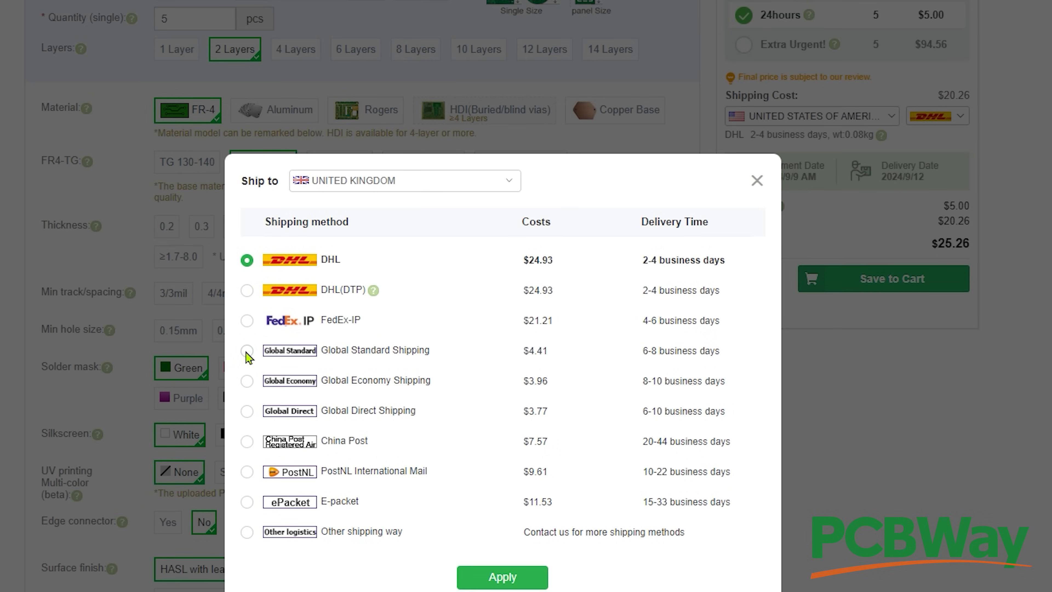
pyautogui.click(502, 579)
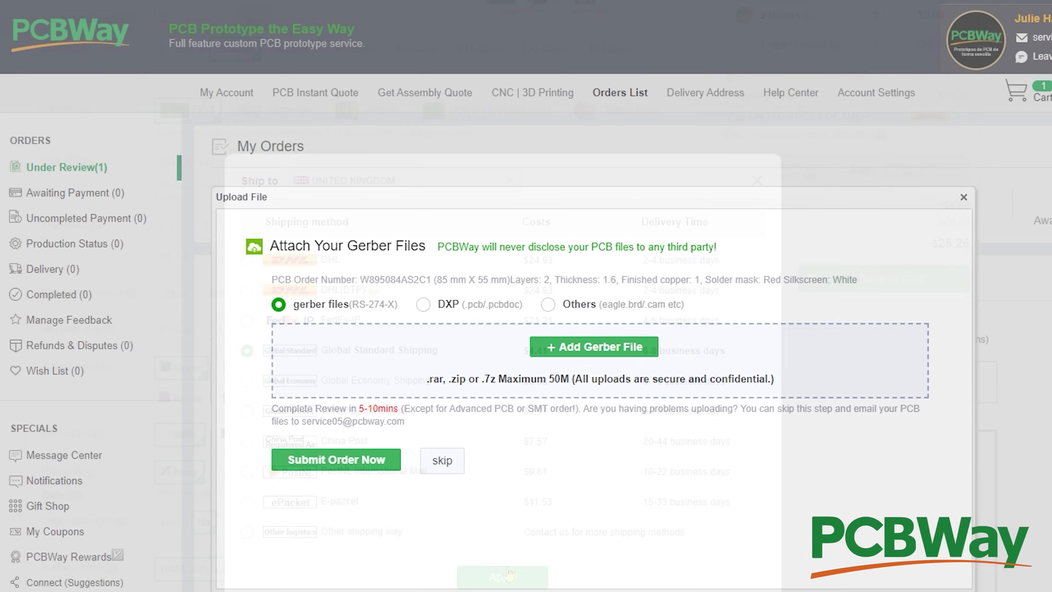
pyautogui.click(594, 347)
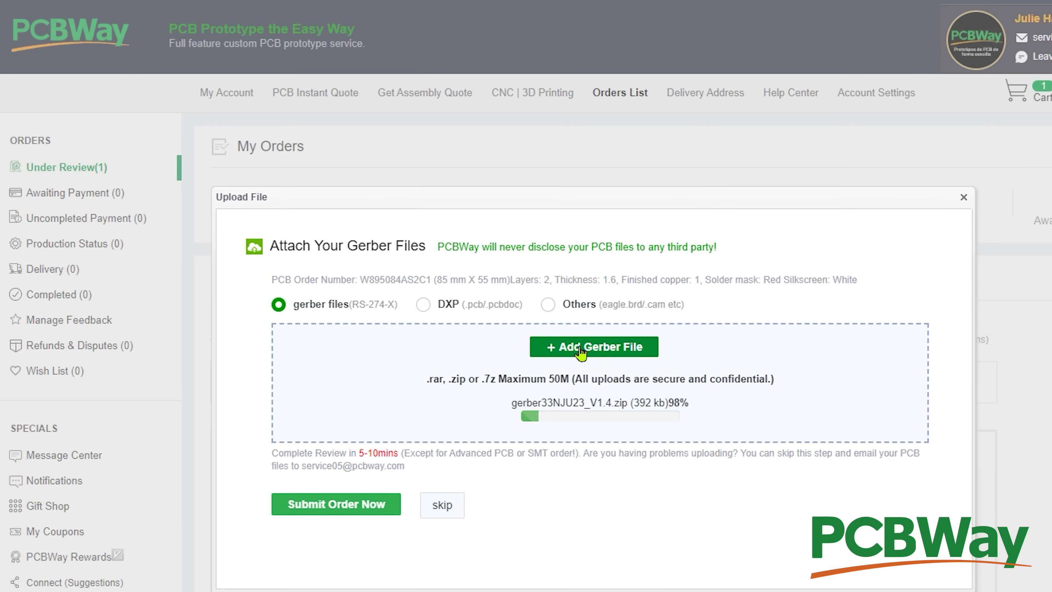